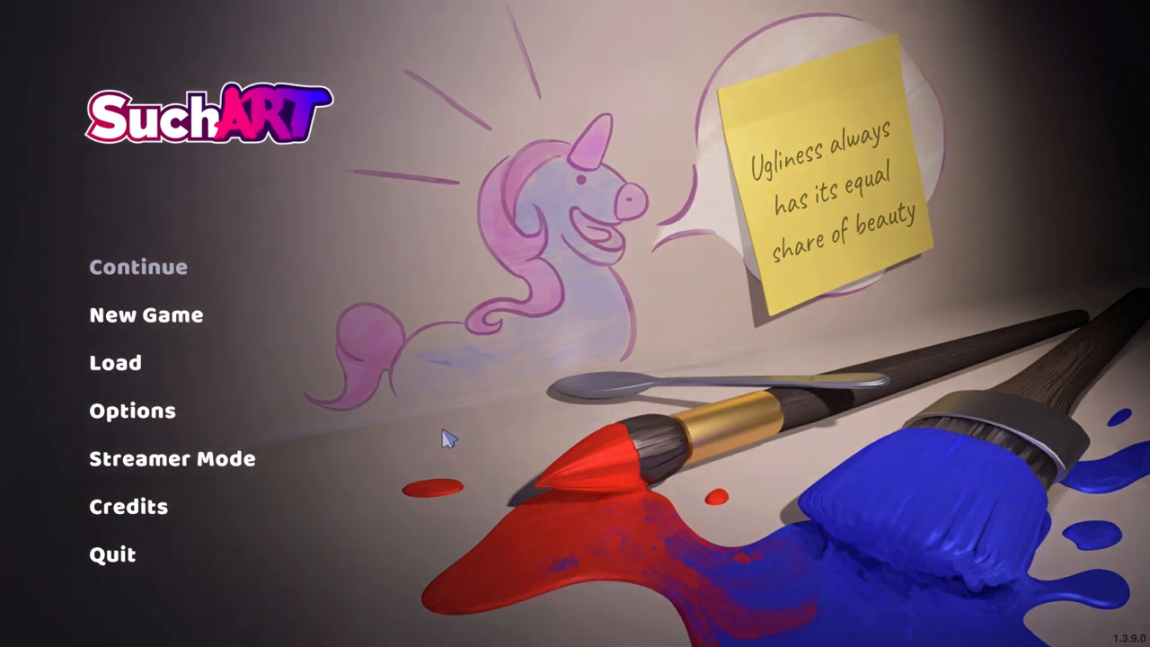
pyautogui.moveTo(441, 440)
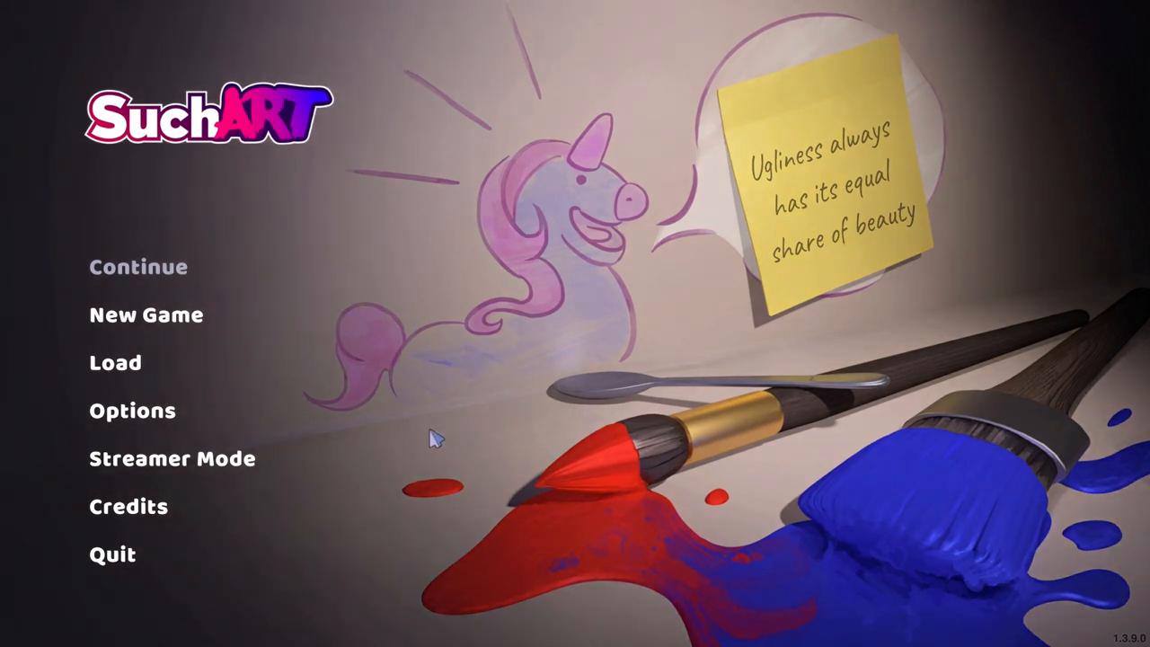
# Start a new game and, after previewing Fast forward and Creative, choose Story mode
pyautogui.click(145, 315)
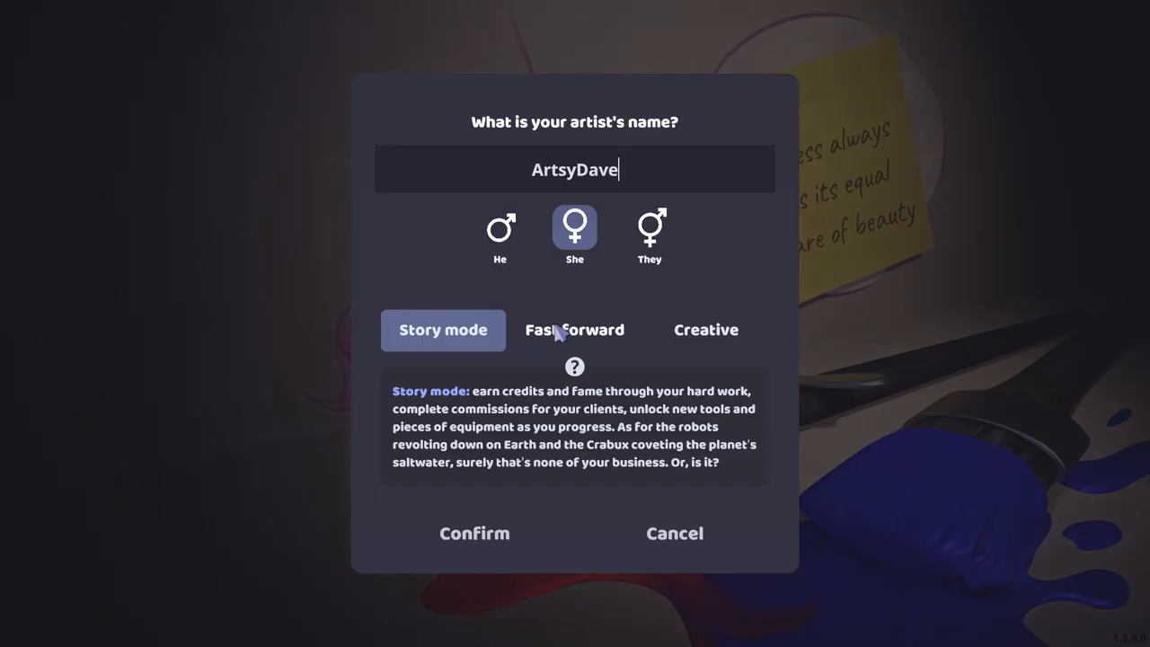
pyautogui.moveTo(505, 378)
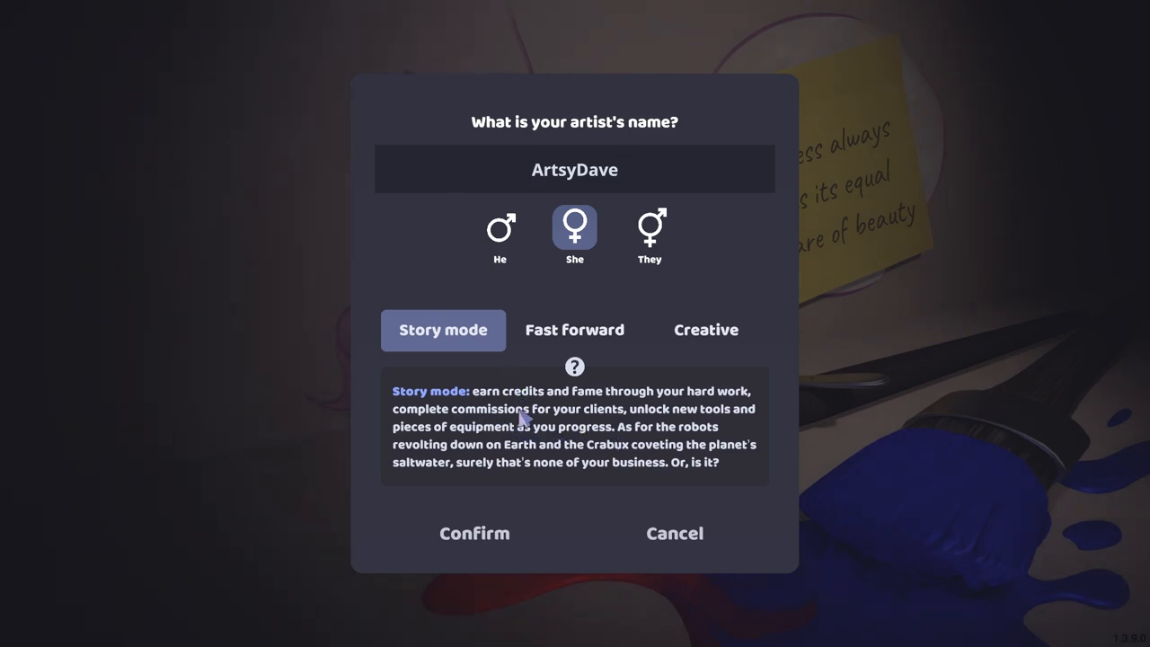
pyautogui.click(575, 331)
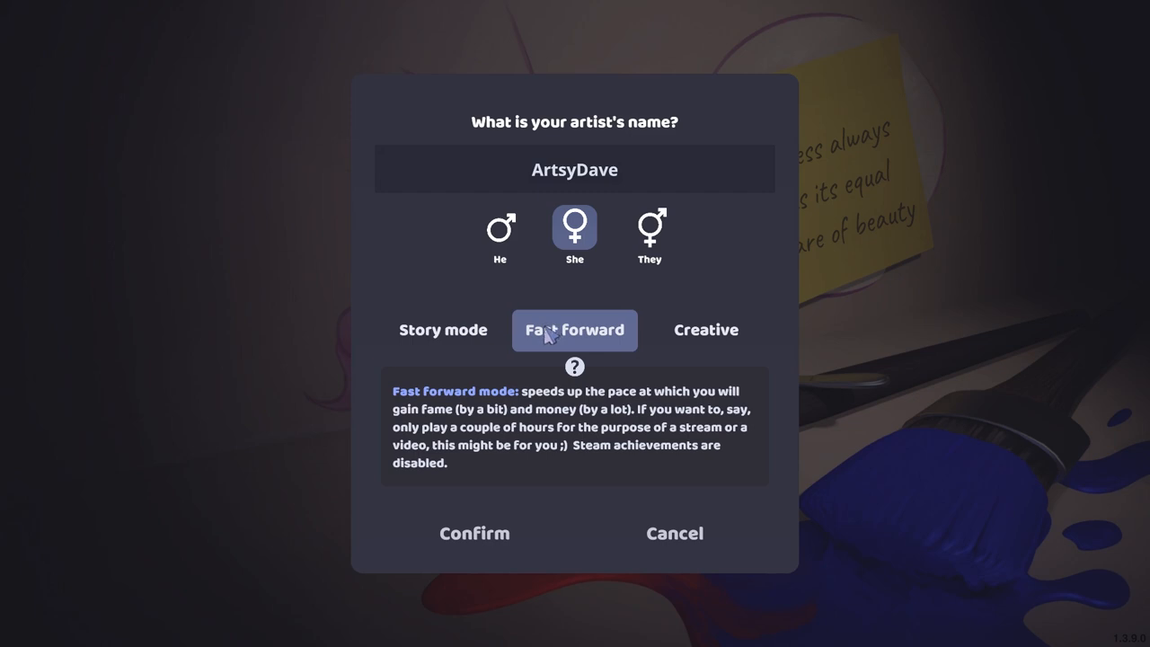
pyautogui.moveTo(610, 437)
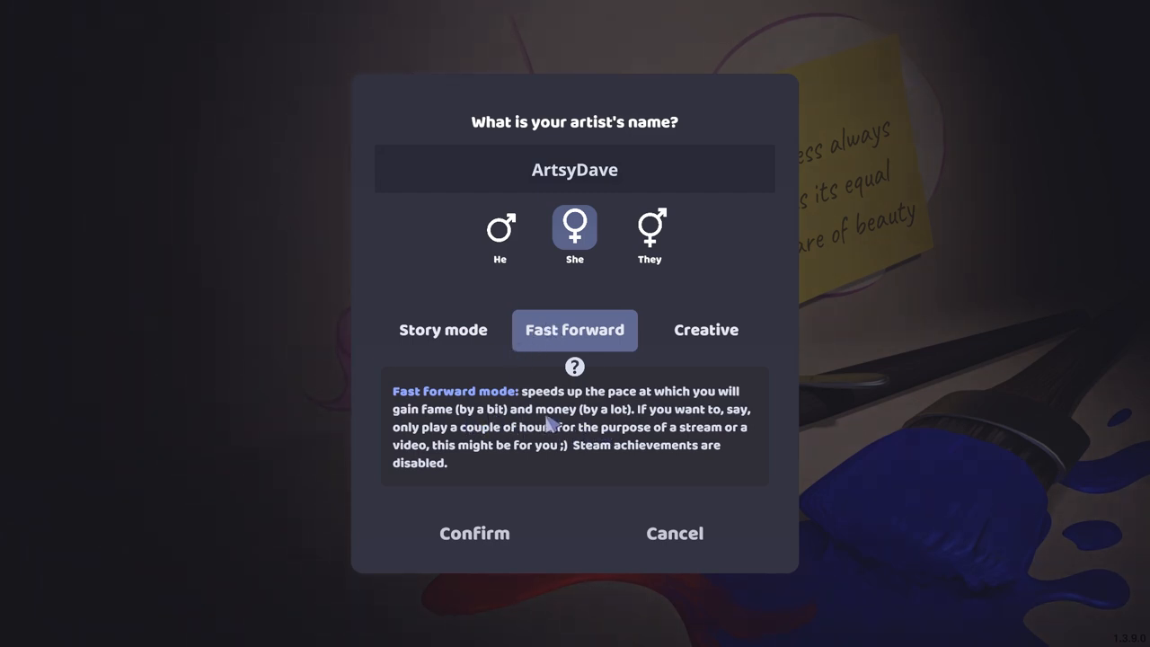
pyautogui.moveTo(602, 422)
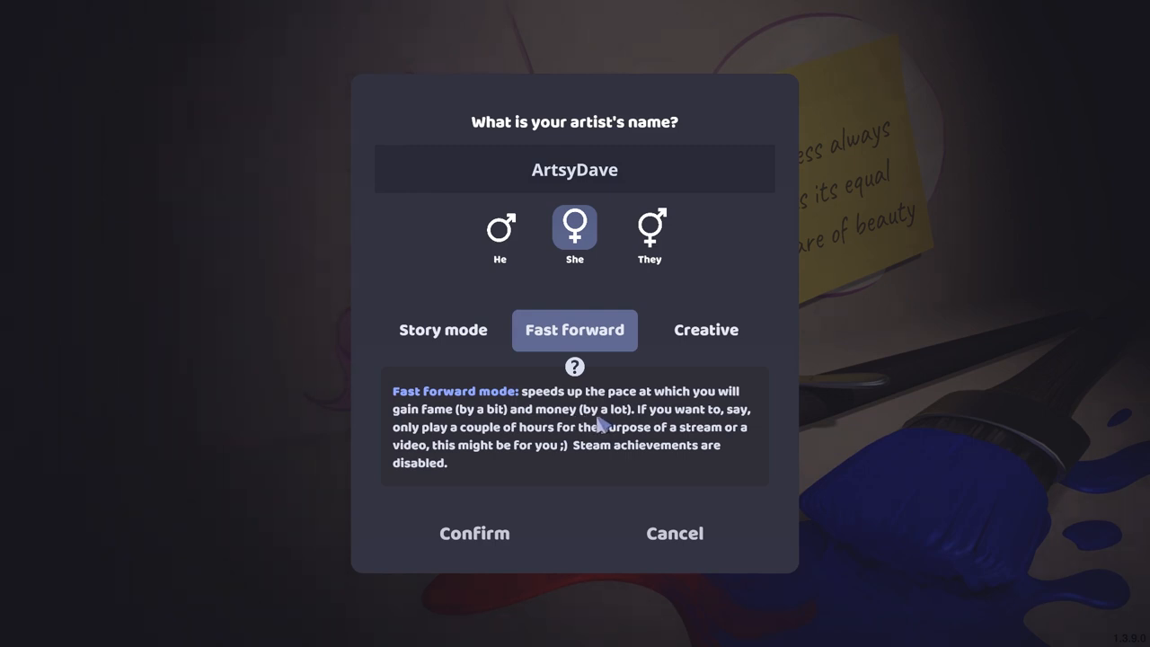
pyautogui.click(704, 331)
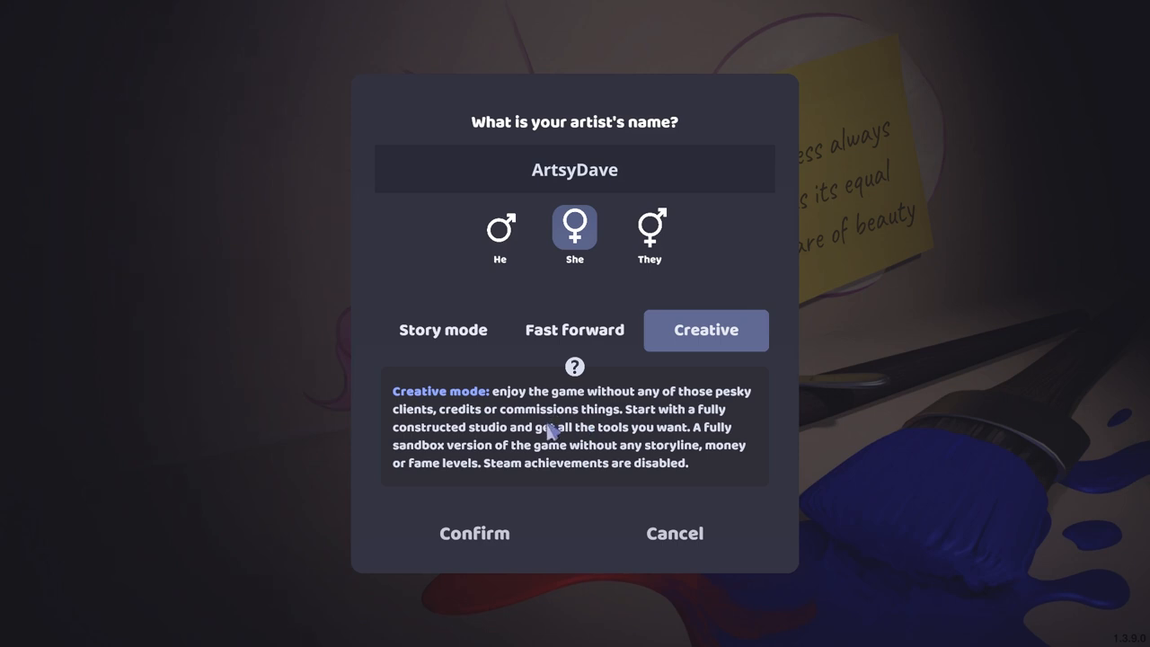
pyautogui.moveTo(474, 424)
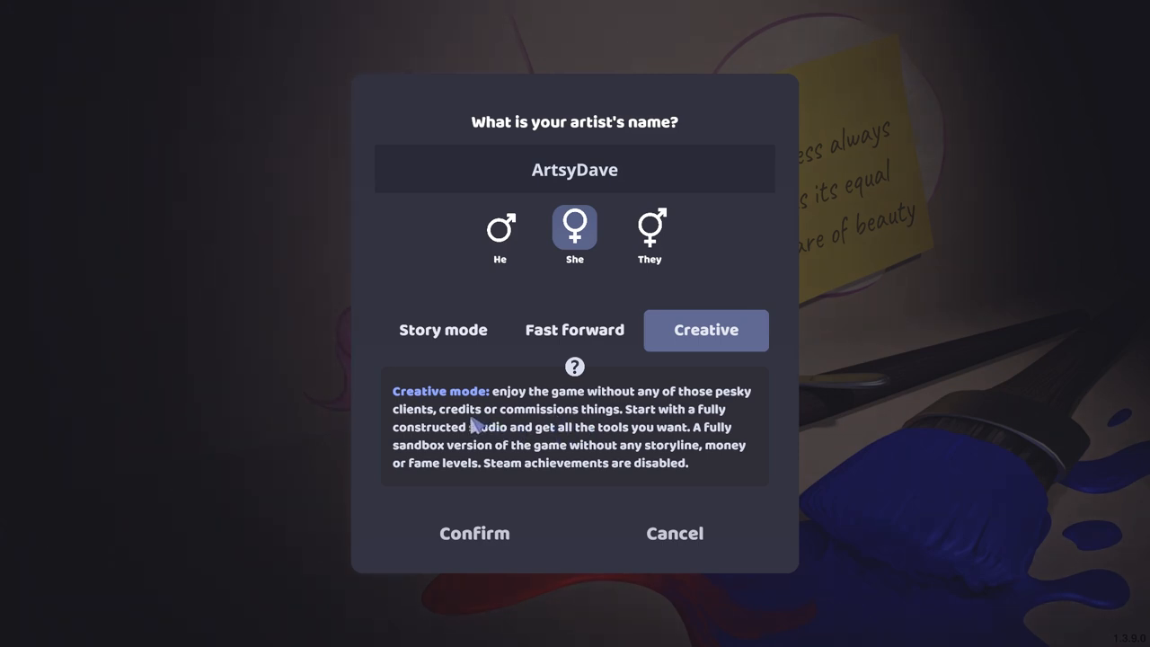
pyautogui.click(442, 330)
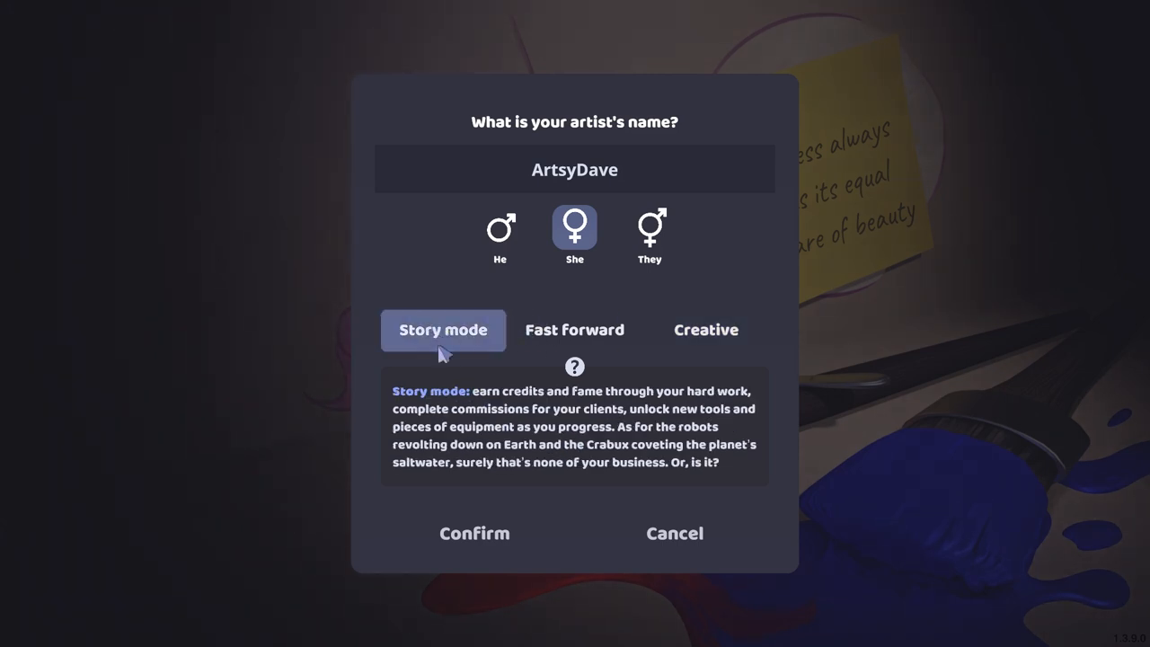
pyautogui.moveTo(489, 416)
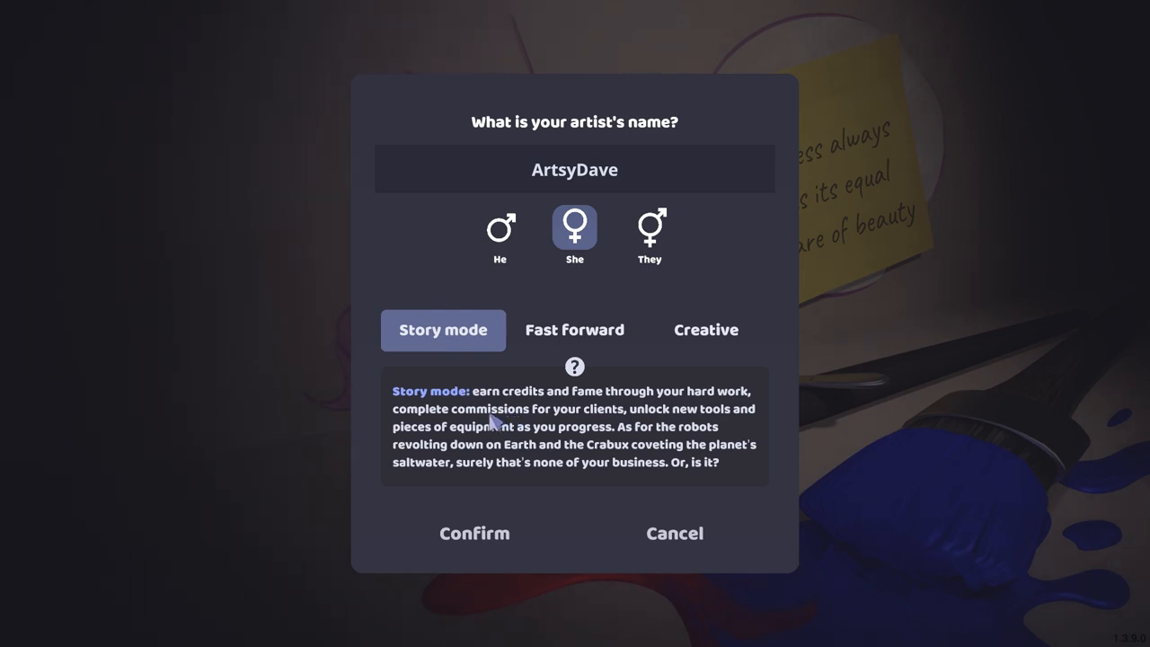
pyautogui.moveTo(494, 417)
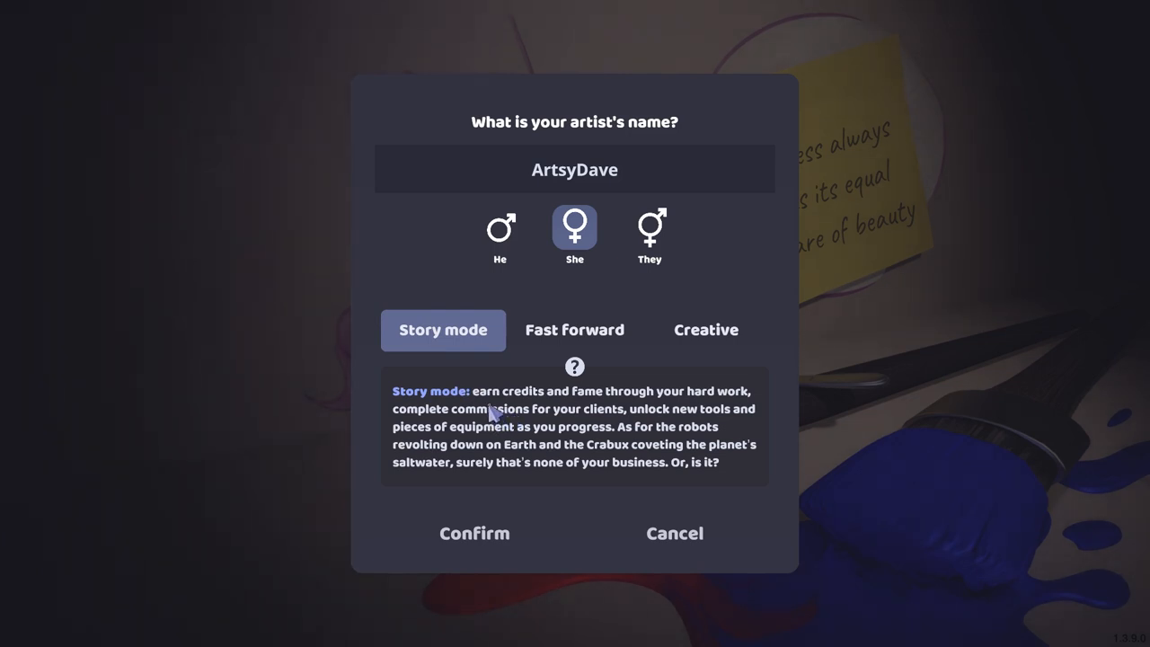
pyautogui.moveTo(427, 260)
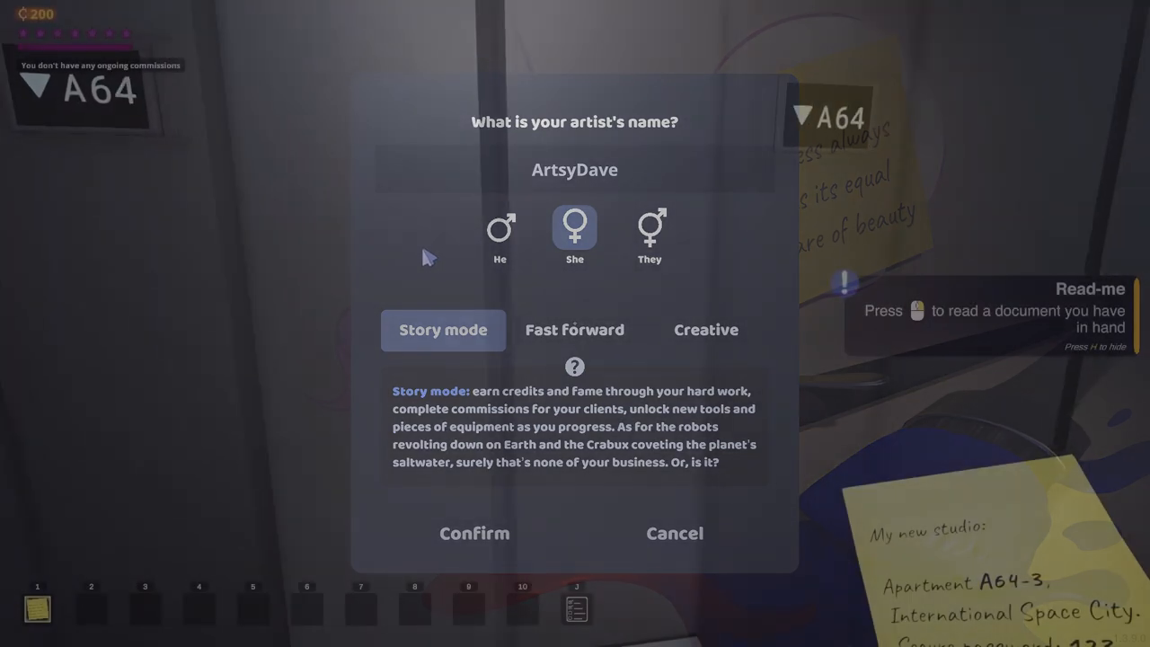
pyautogui.click(474, 532)
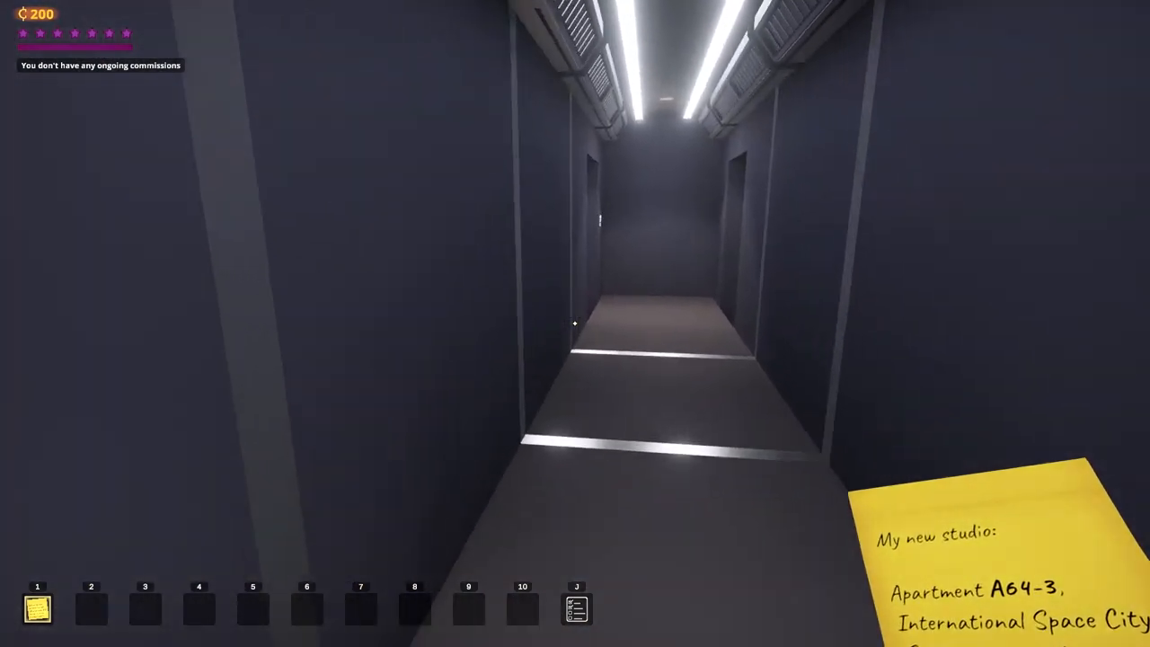
pyautogui.moveTo(574, 323)
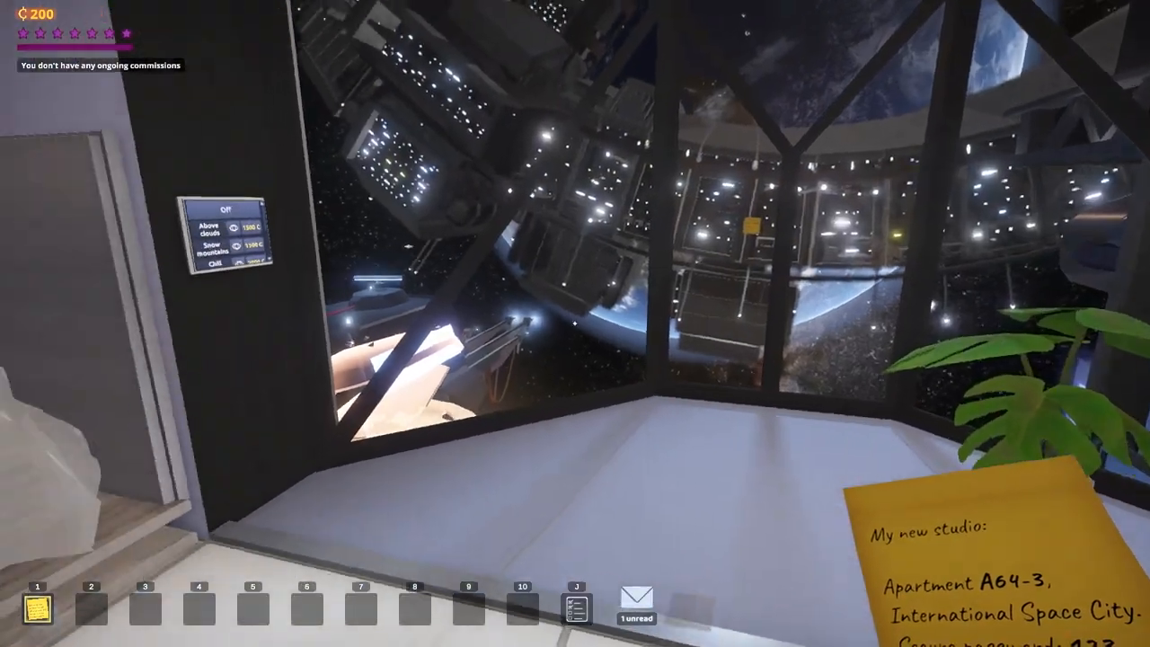
pyautogui.moveTo(575, 323)
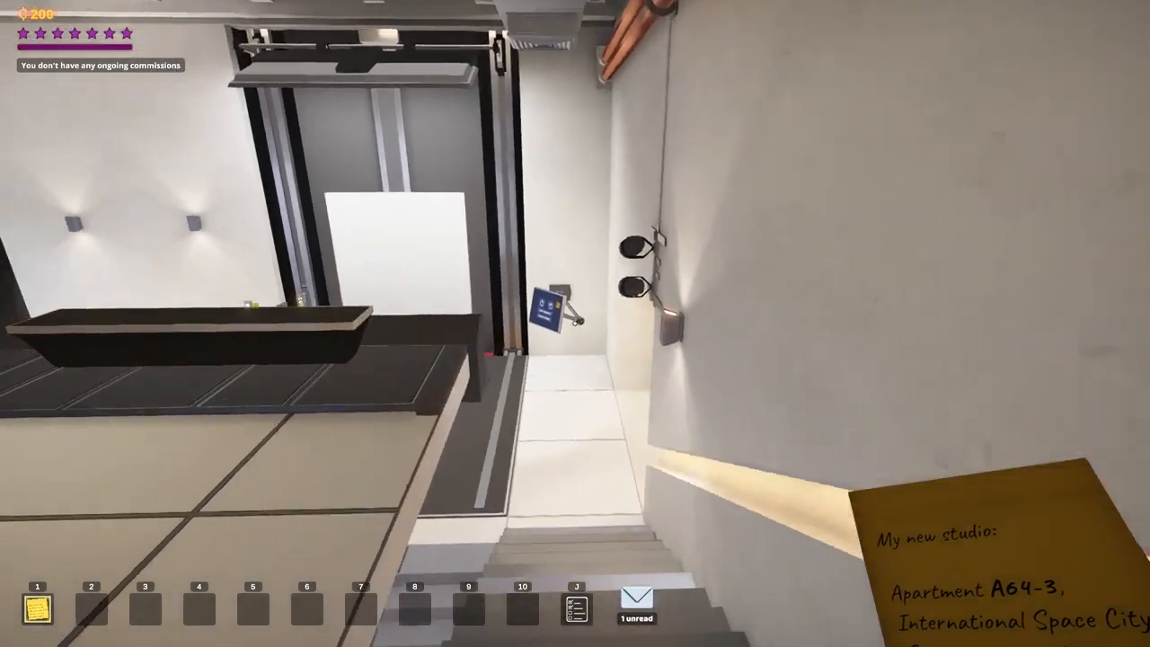
pyautogui.moveTo(574, 323)
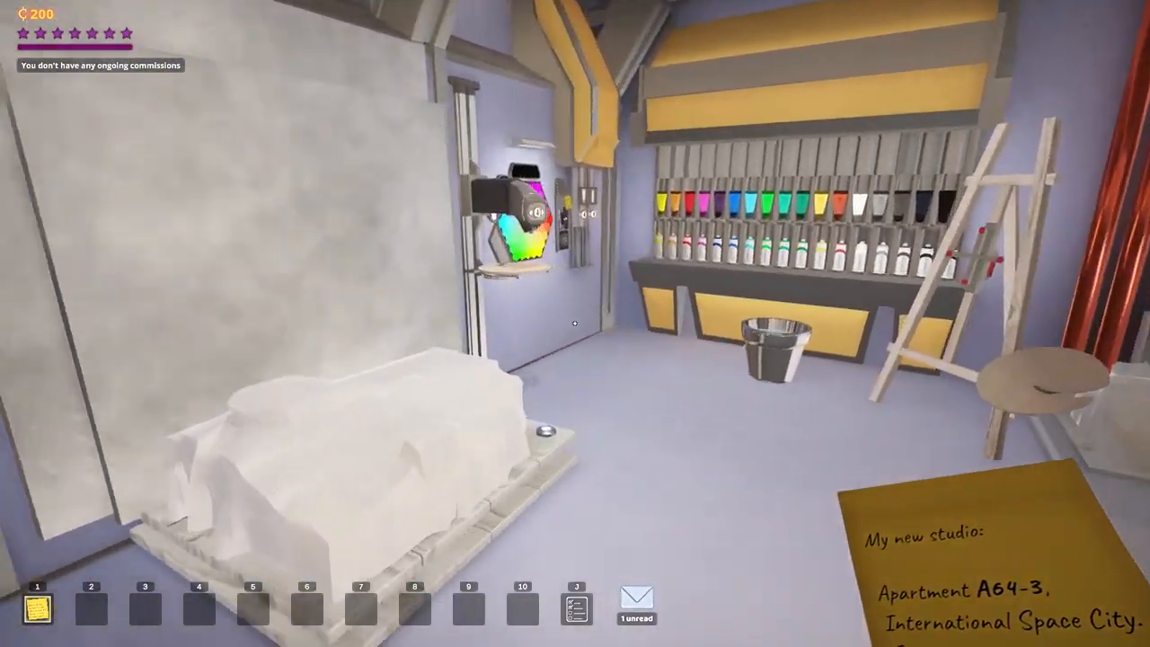
# Read Kyndle's 'Congratulations + Gift' email asking for a colourful unicorn painting
pyautogui.click(636, 602)
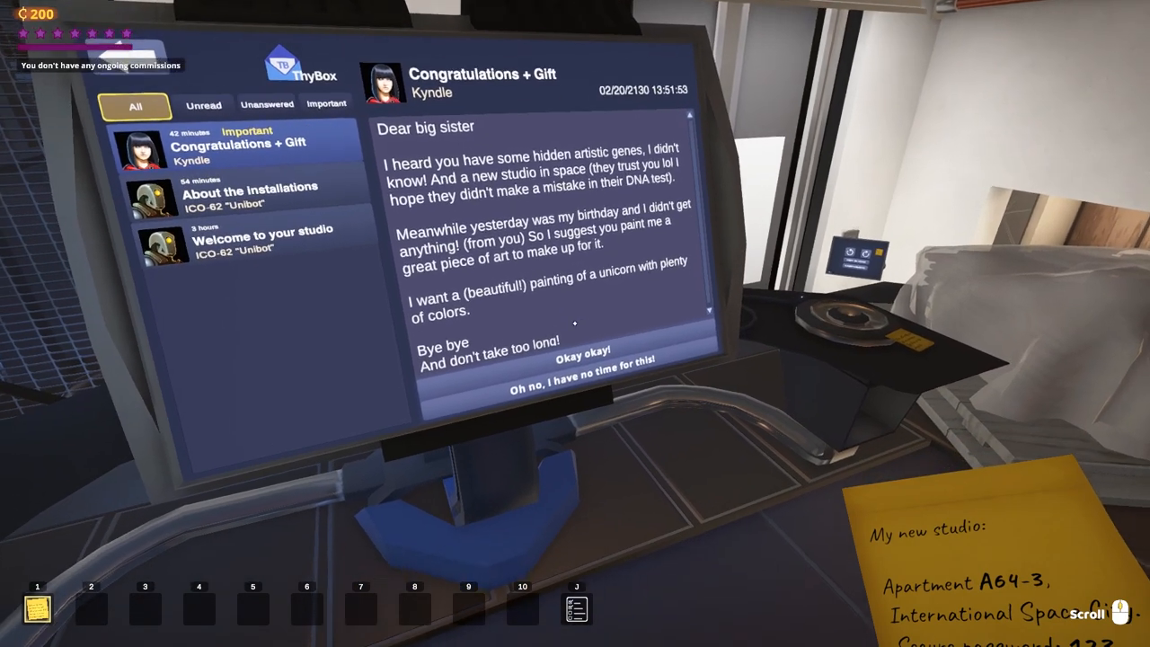
# Accept the birthday unicorn painting request with 'Okay okay!' and head back to the studio
pyautogui.click(582, 360)
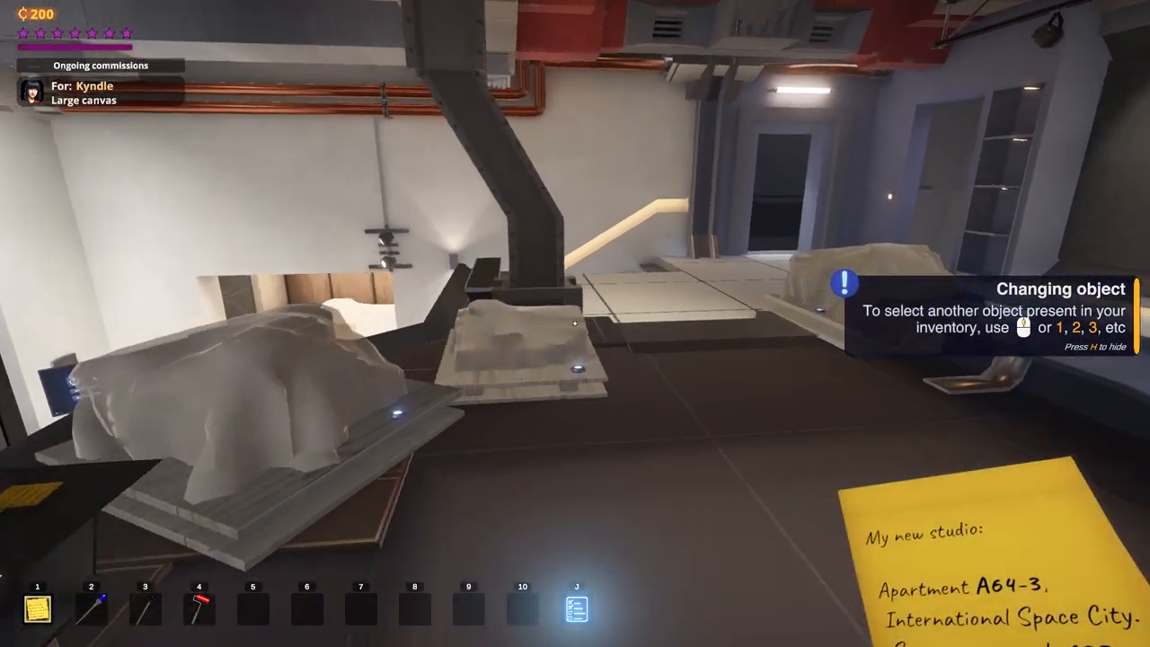
pyautogui.moveTo(575, 323)
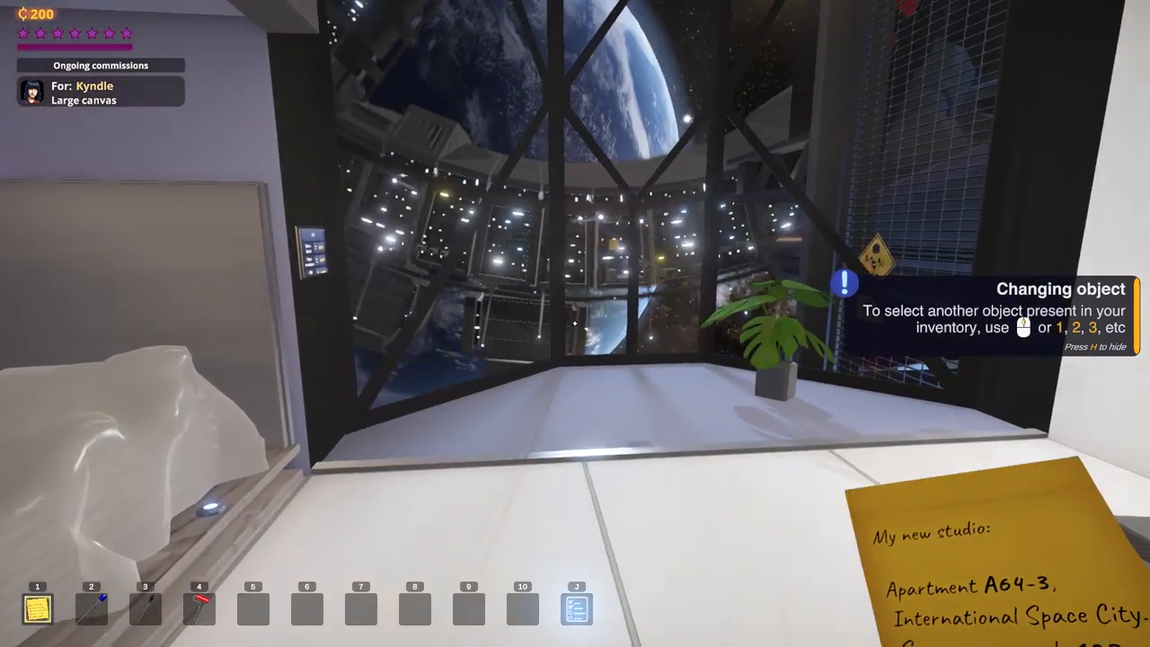
pyautogui.press('5')
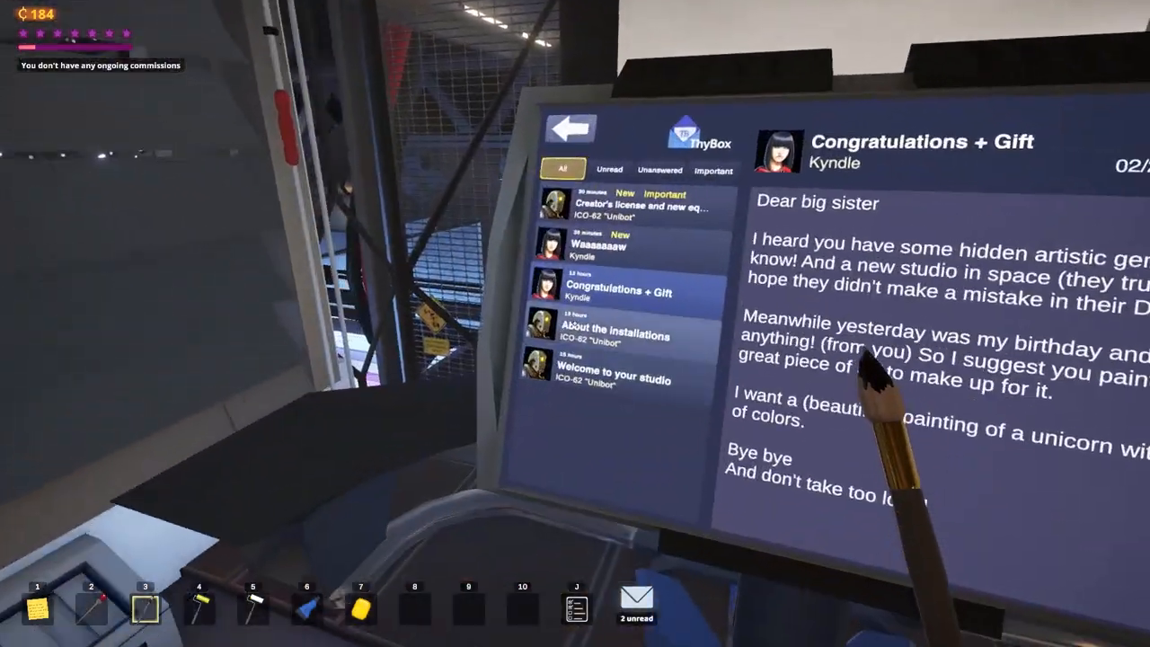
# Read the sister's 'Waaaaaaaw' email and reply to her approval of the unicorn painting
pyautogui.click(597, 244)
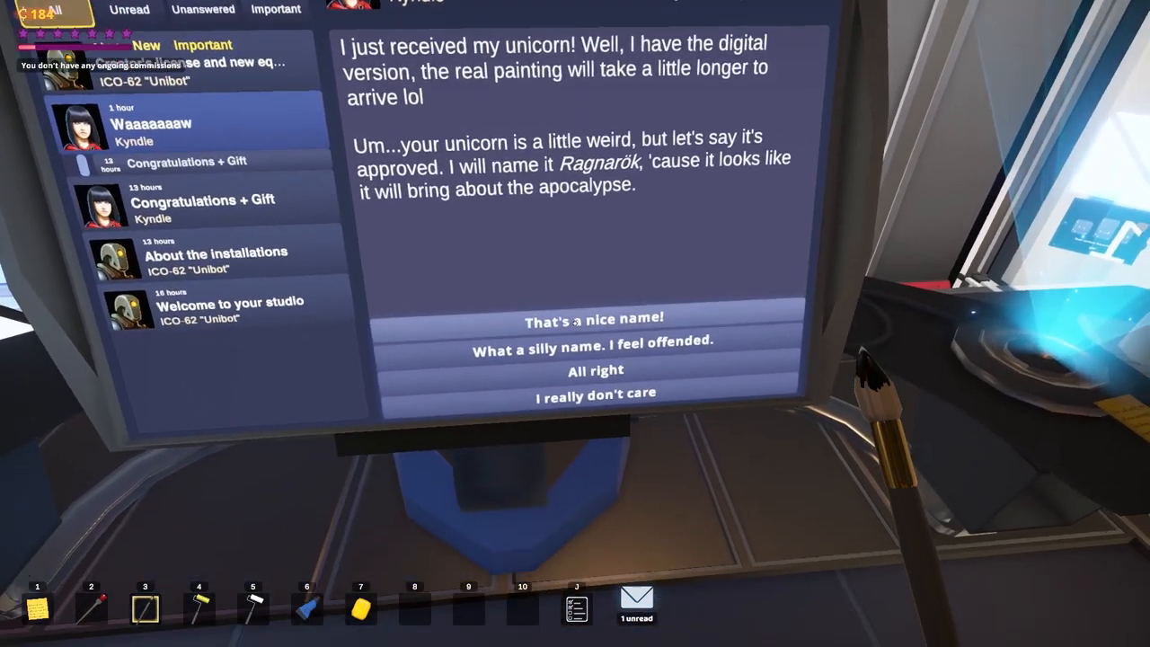
pyautogui.click(594, 317)
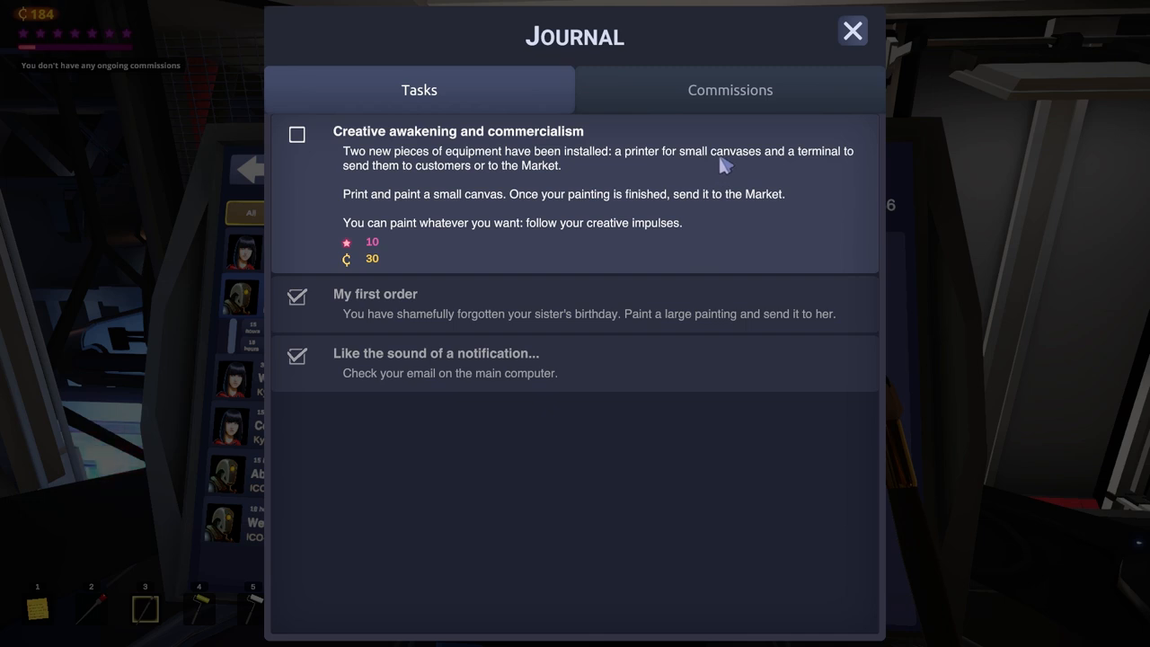
pyautogui.moveTo(676, 172)
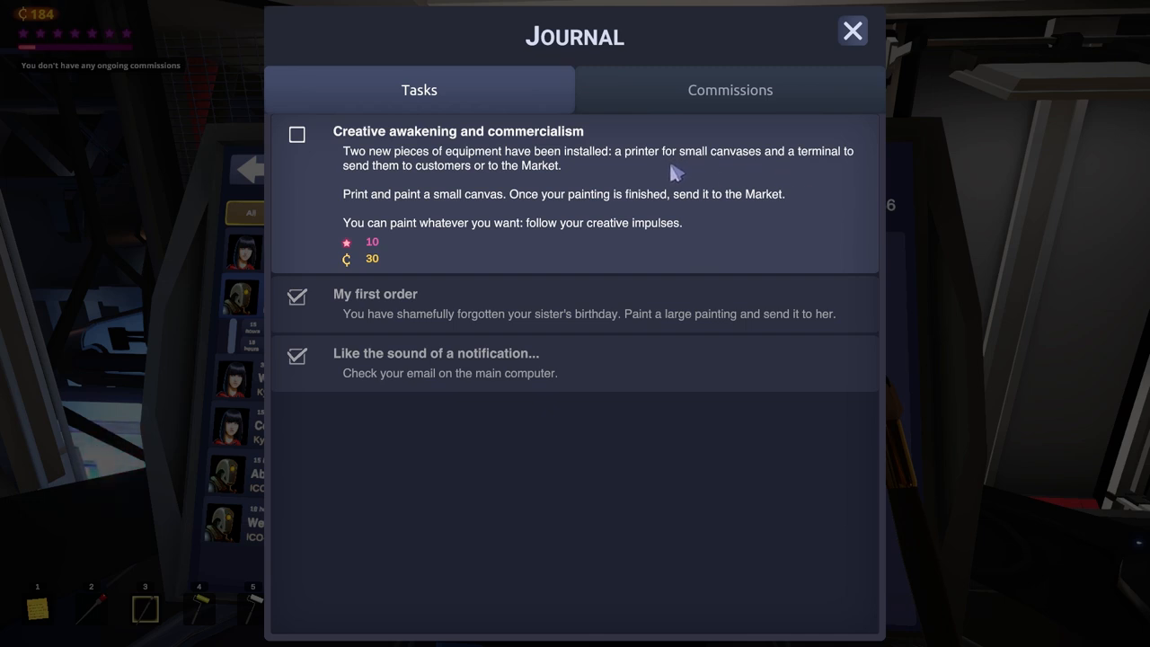
# Close the Journal after reviewing the new Market small-canvas task
pyautogui.click(851, 31)
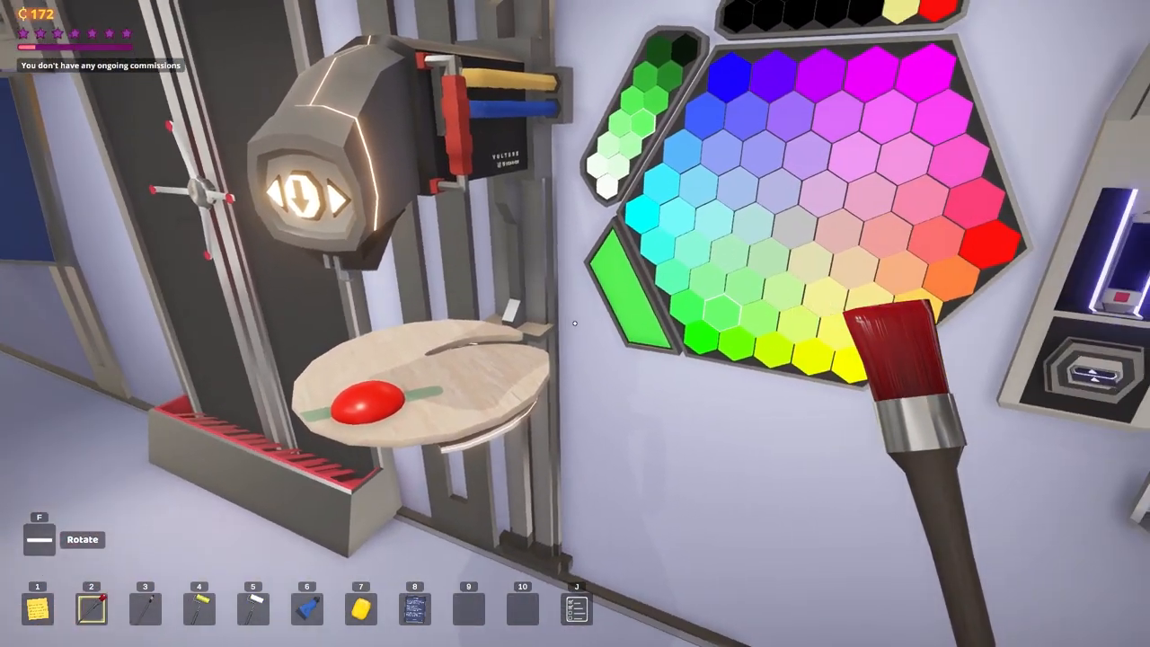
pyautogui.moveTo(575, 324)
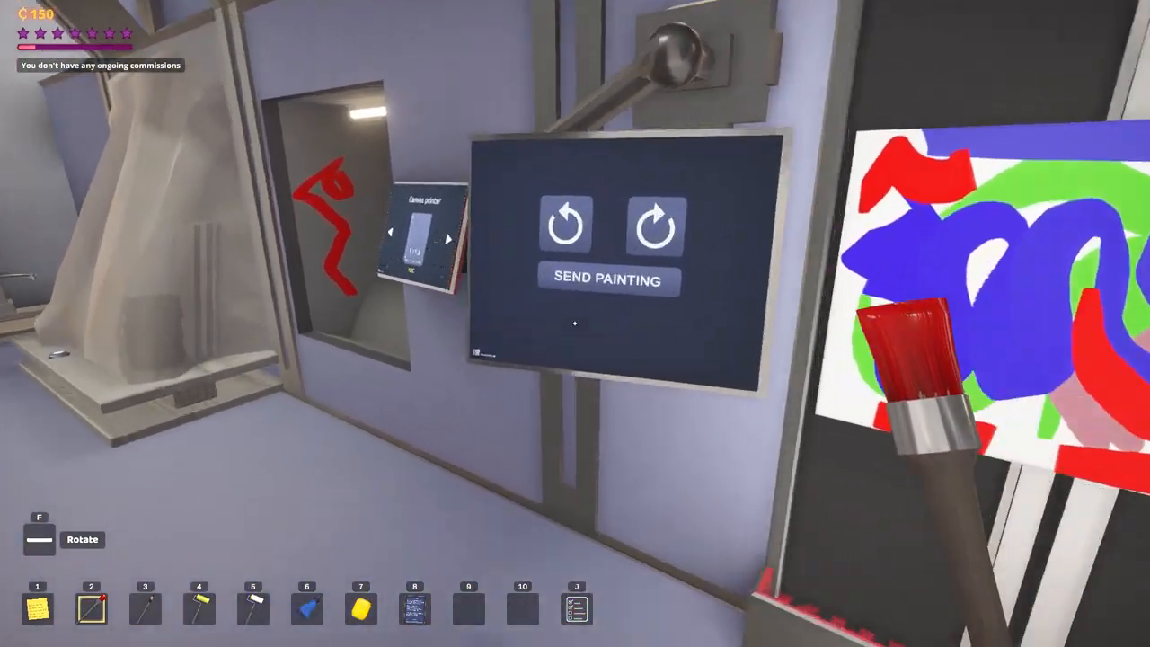
# Send the finished red, blue and green canvas to the Market
pyautogui.click(606, 281)
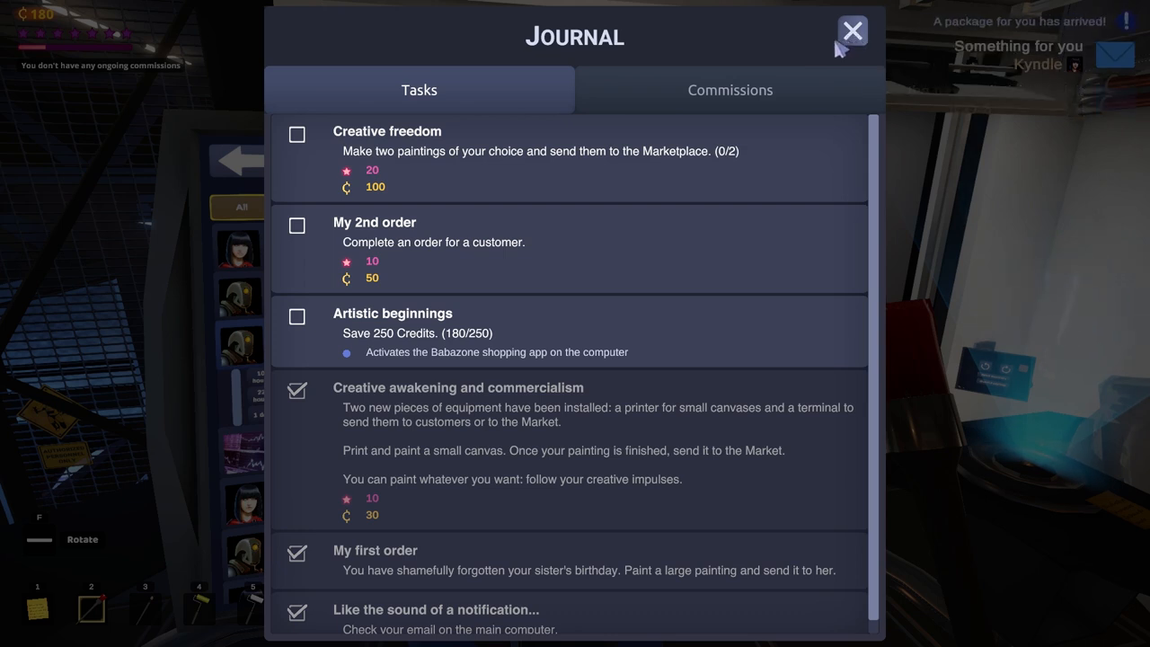
pyautogui.moveTo(596, 183)
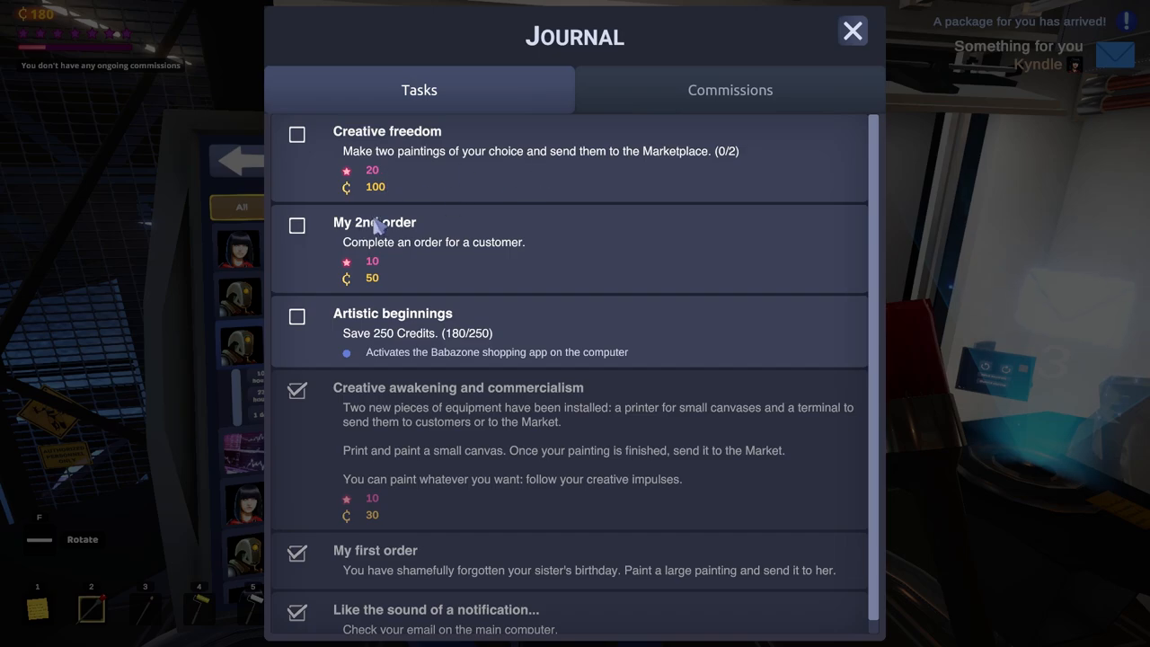
pyautogui.moveTo(851, 32)
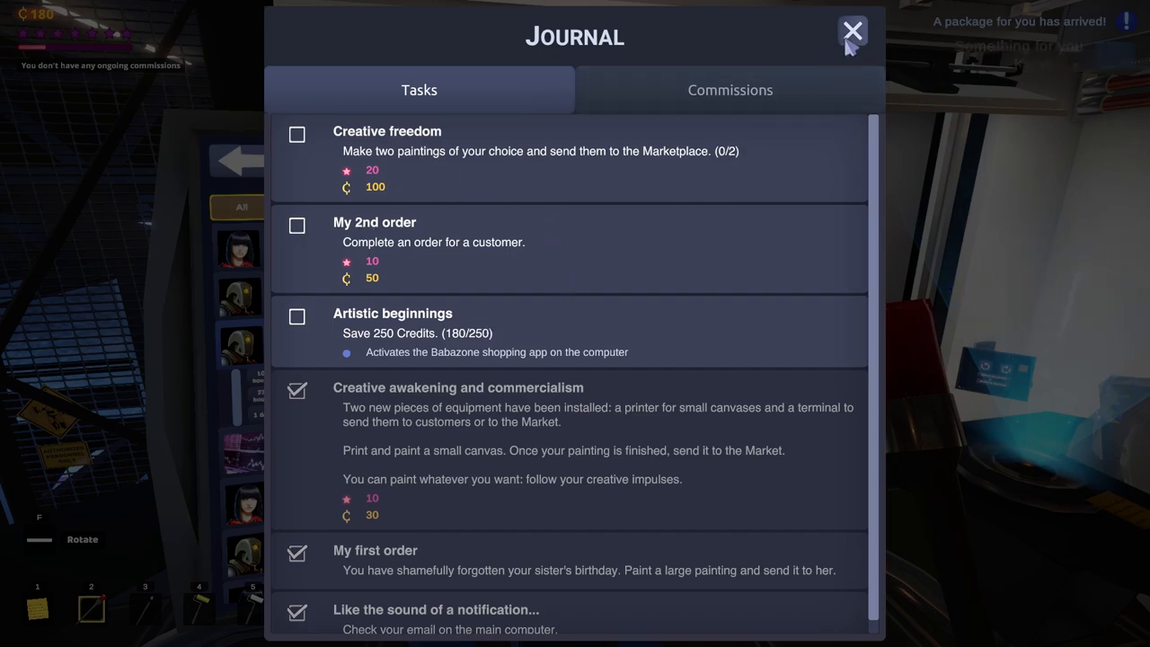
# Close the Journal and read the 'Something for you' and Kyel's 'Could you do this?' emails
pyautogui.click(851, 29)
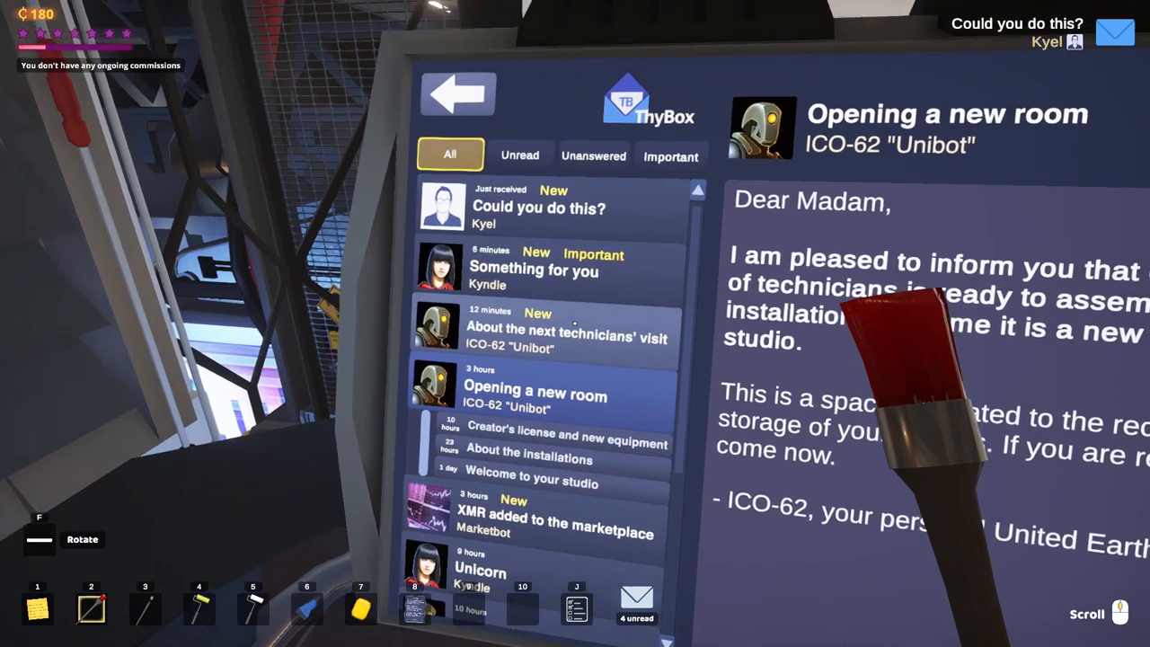
pyautogui.click(535, 268)
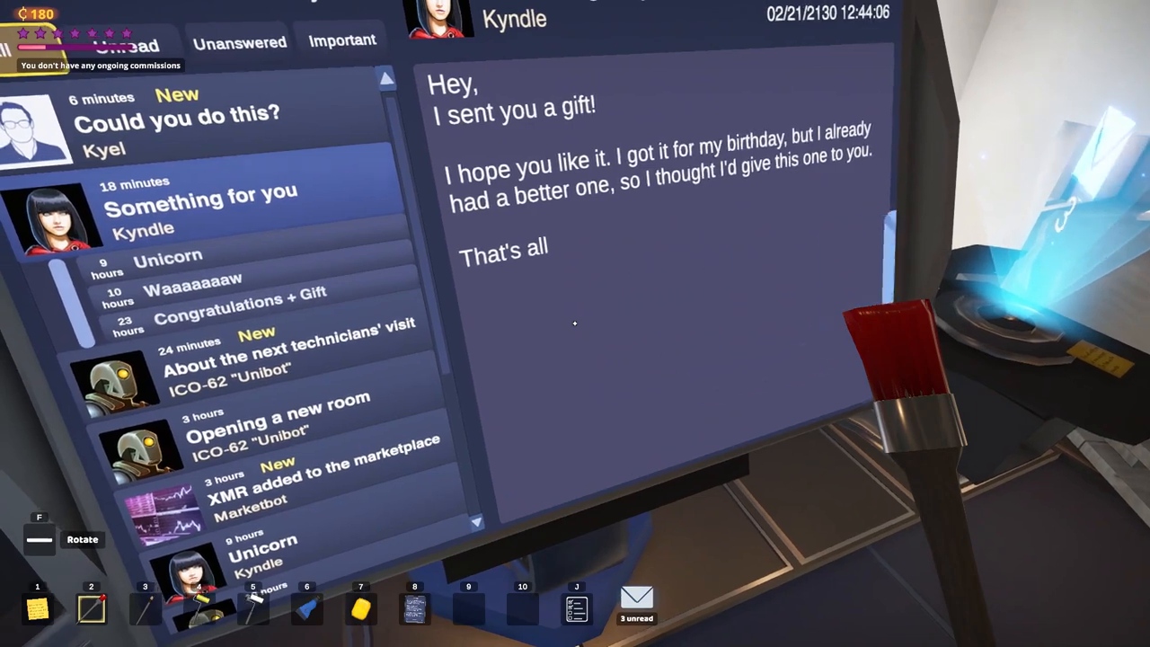
pyautogui.click(176, 115)
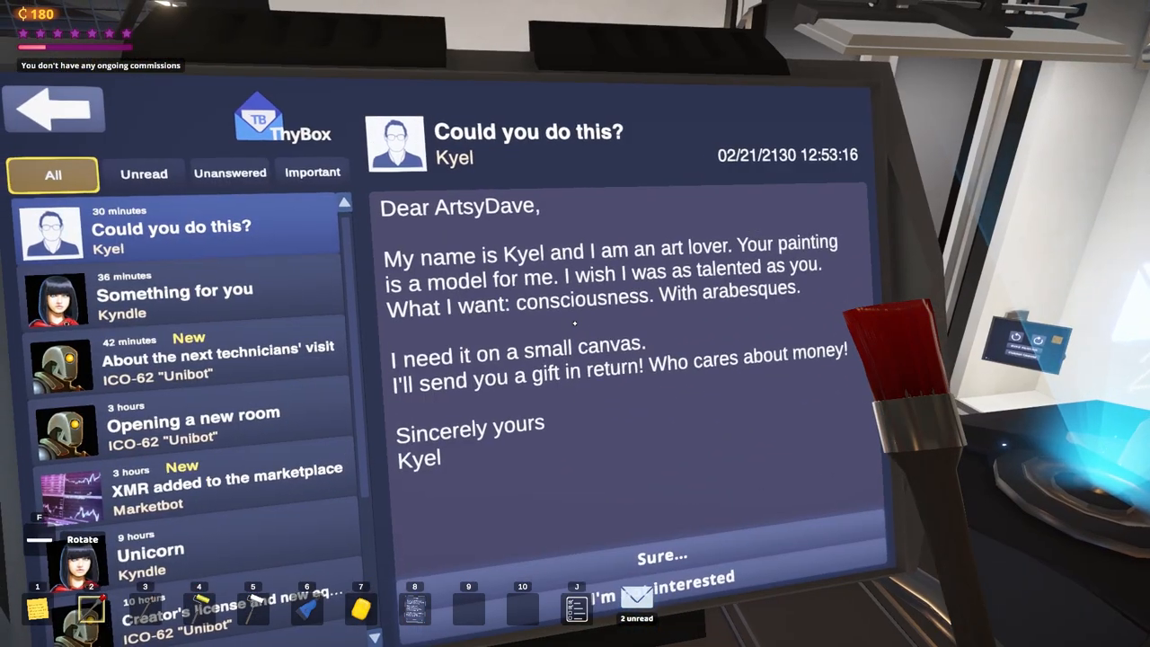
pyautogui.moveTo(575, 323)
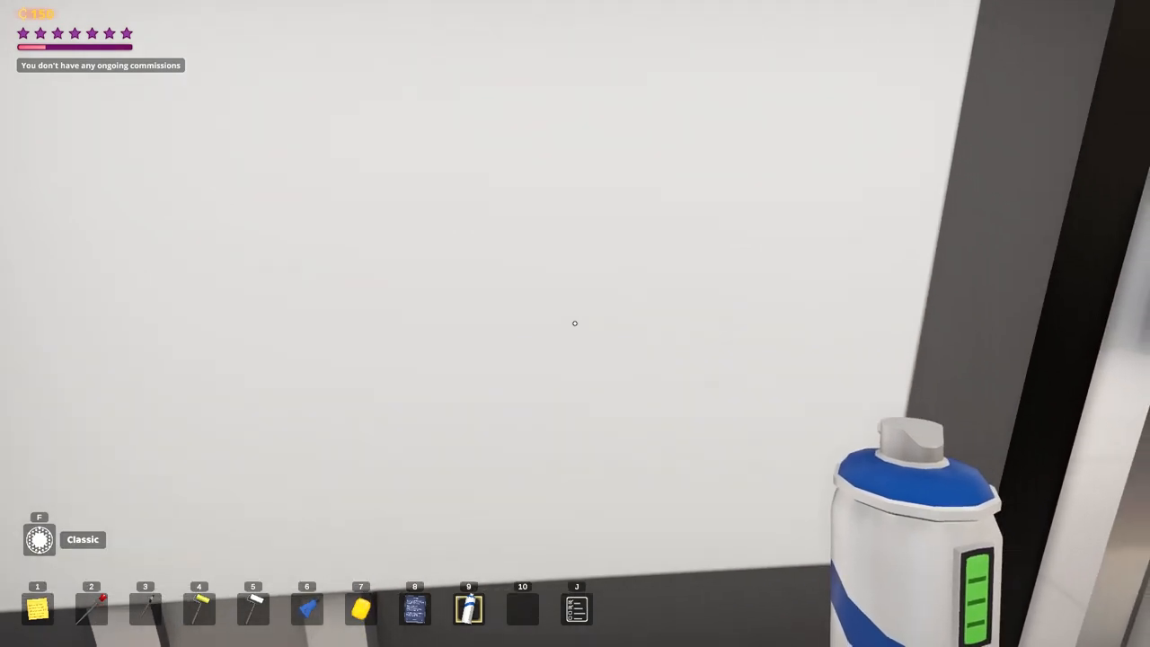
# Begin spray painting red and blue blobs on the blank small canvas
pyautogui.click(574, 323)
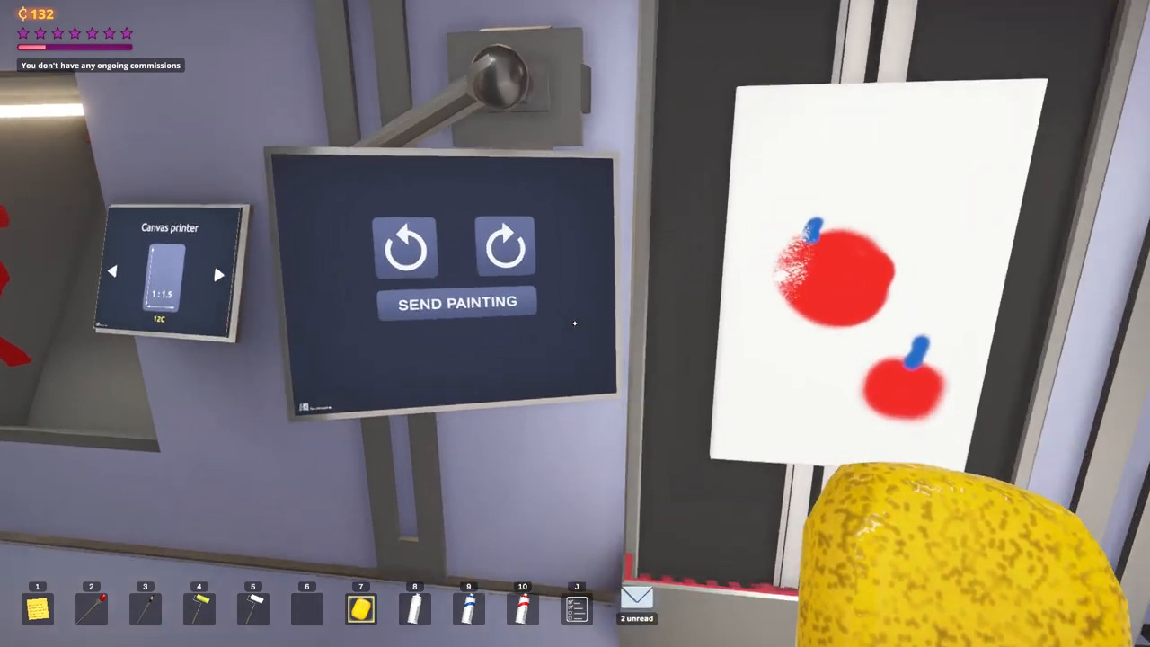
pyautogui.click(456, 302)
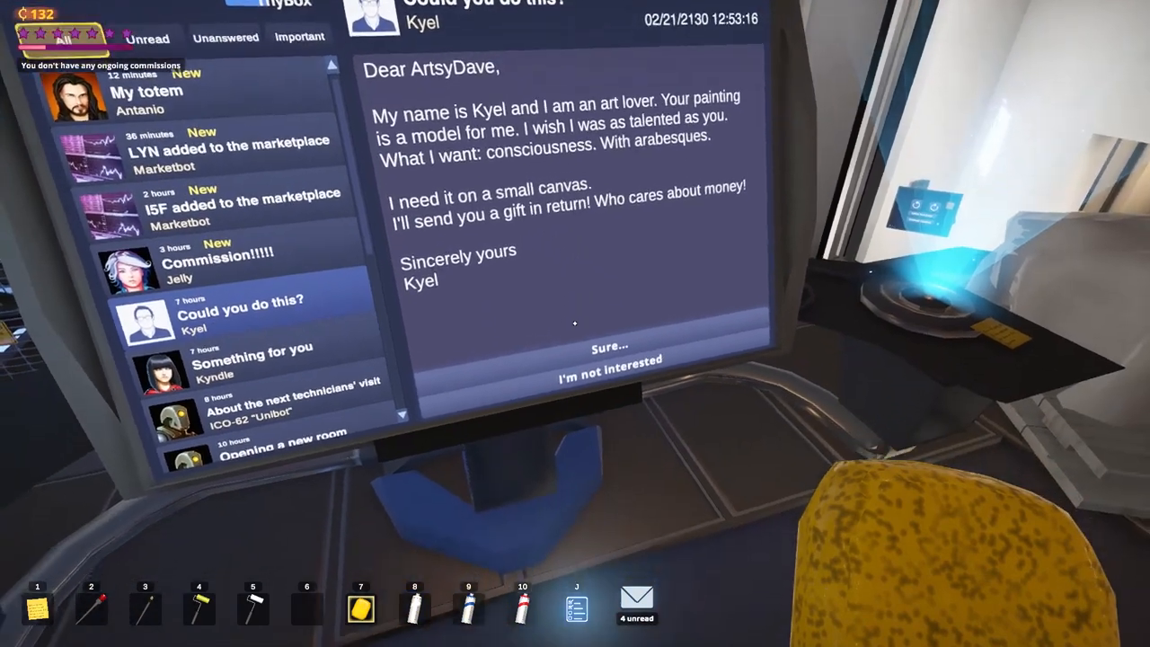
# Accept Kyel's small canvas request with 'Sure...' and read Antonio's 'My totem' email
pyautogui.click(611, 349)
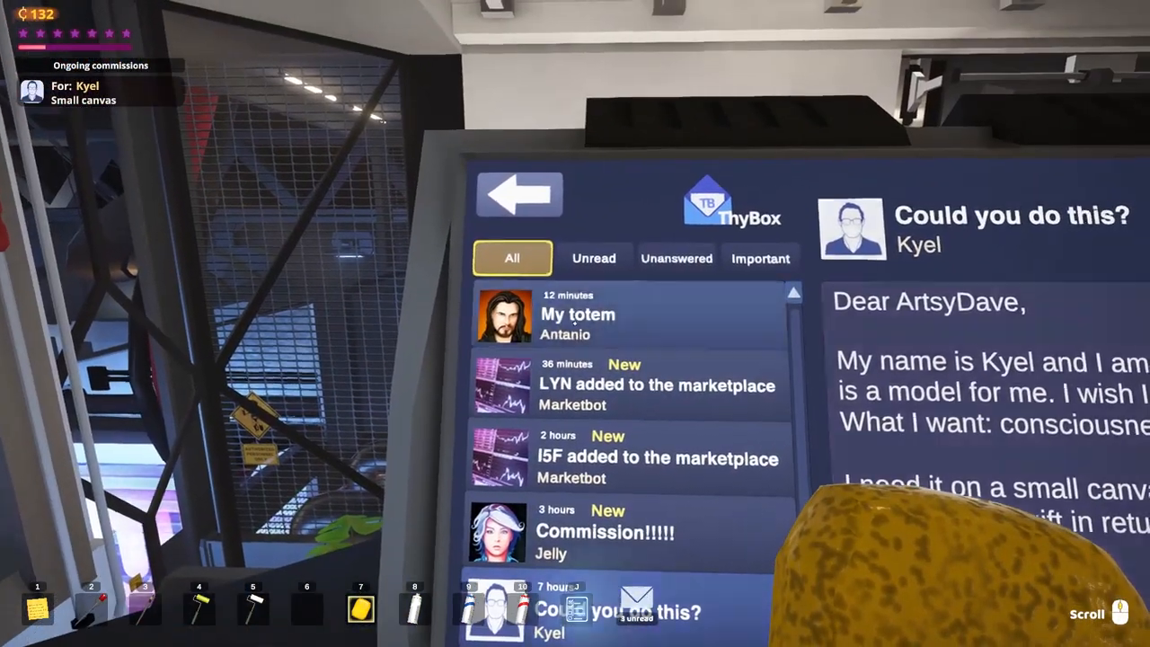
pyautogui.click(578, 314)
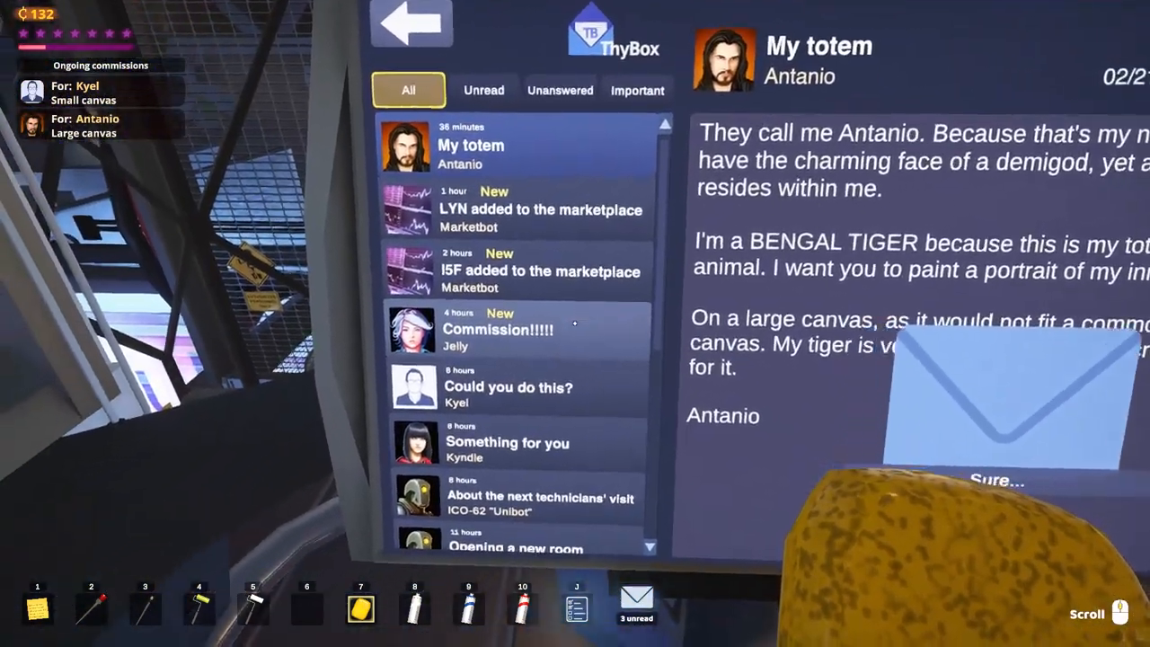
# Read Jelly's 'Commission!!!!!' email to accept it as a third commission
pyautogui.click(496, 330)
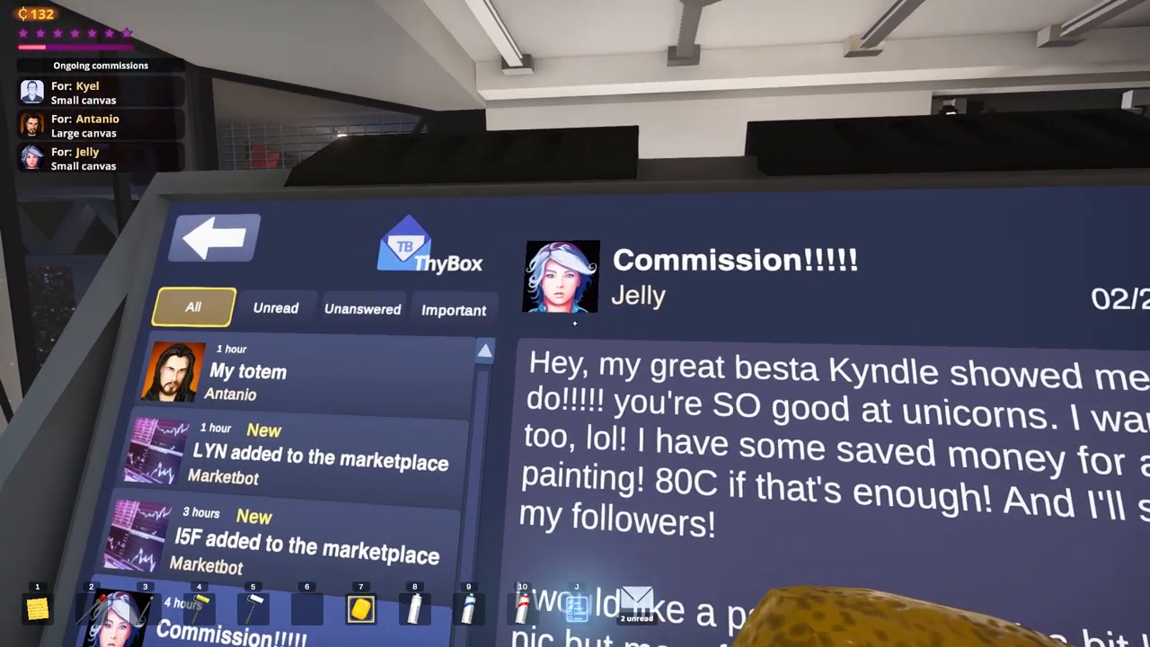
pyautogui.moveTo(575, 359)
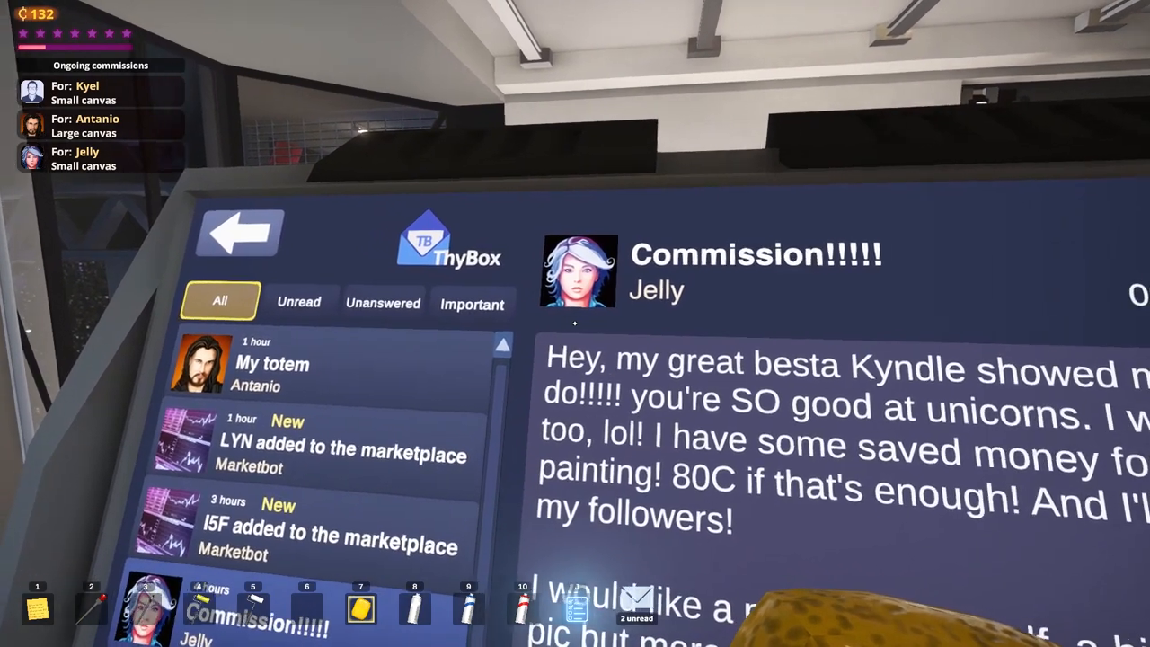